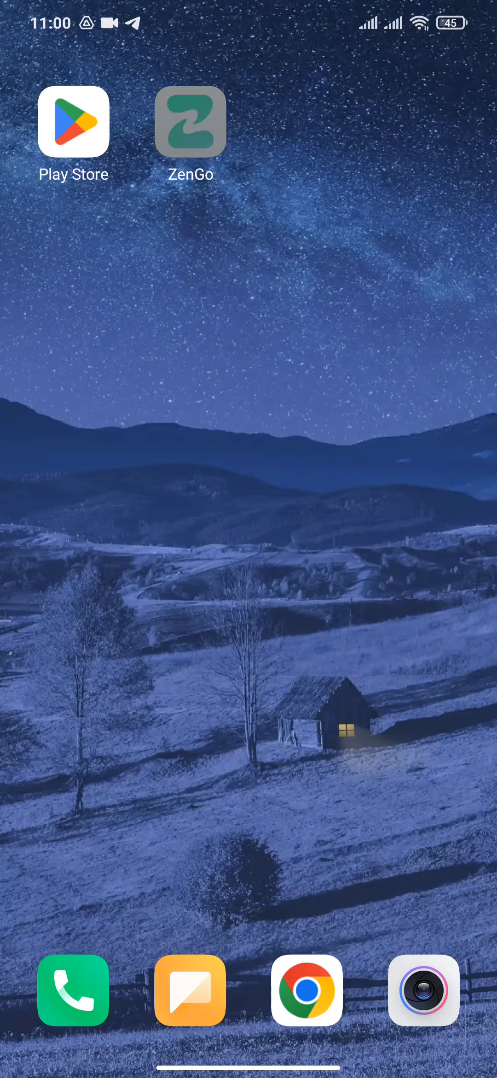
click(191, 121)
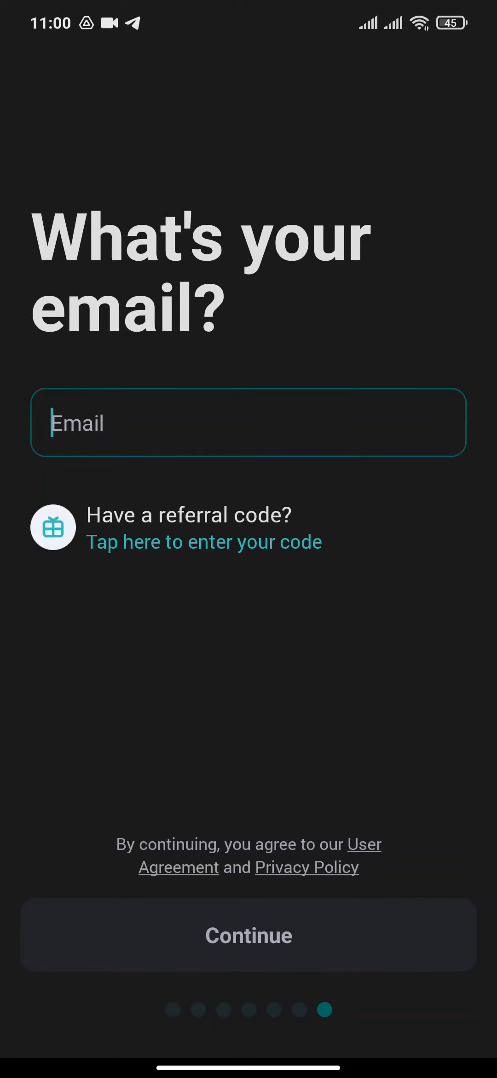
click(248, 423)
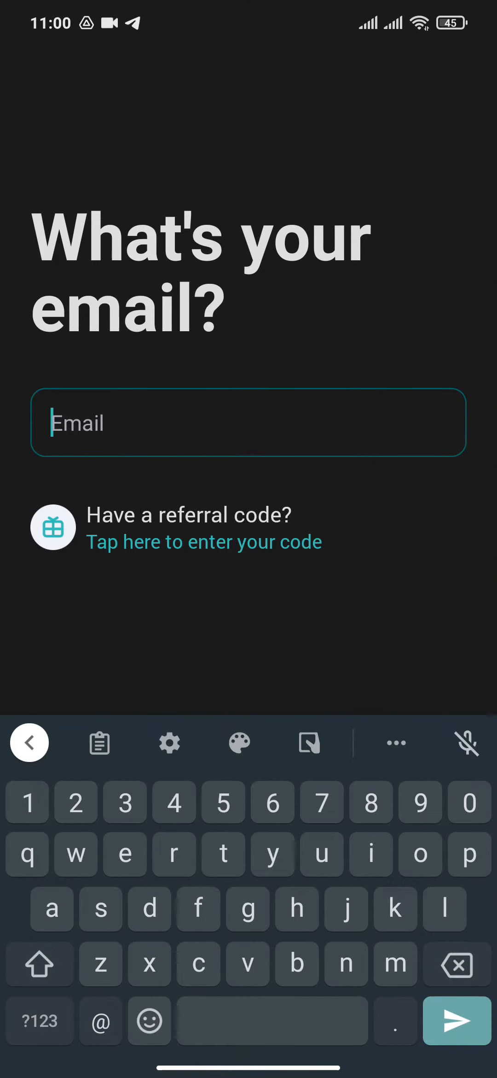
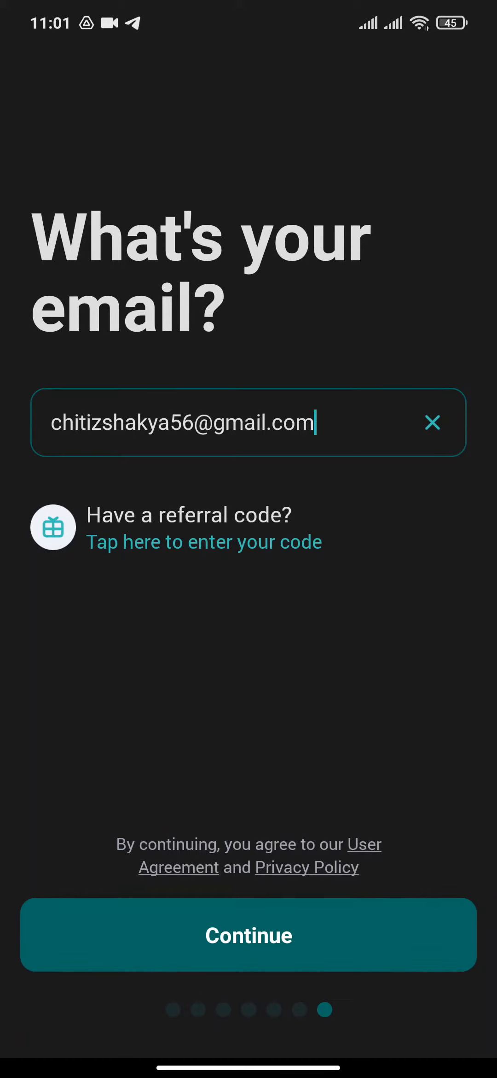
- Submit the email address to create the ZenGo account
click(249, 935)
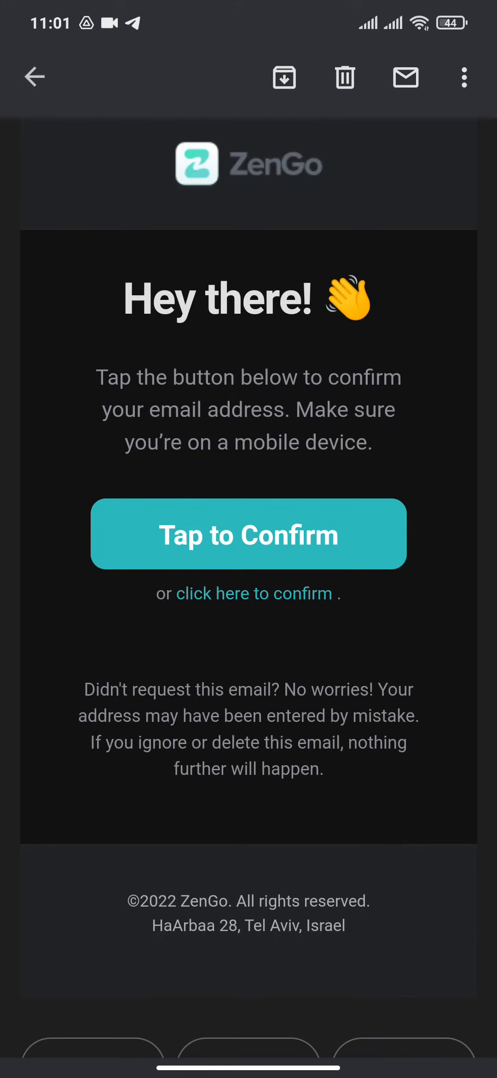
- Confirm the email via 'Tap to Confirm' and return to ZenGo's Device Lock setup
click(249, 534)
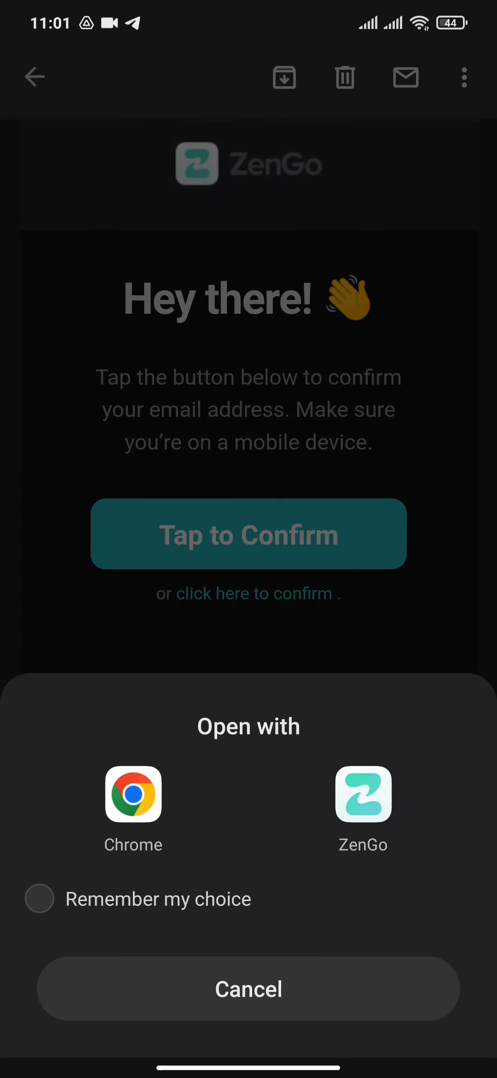
click(362, 795)
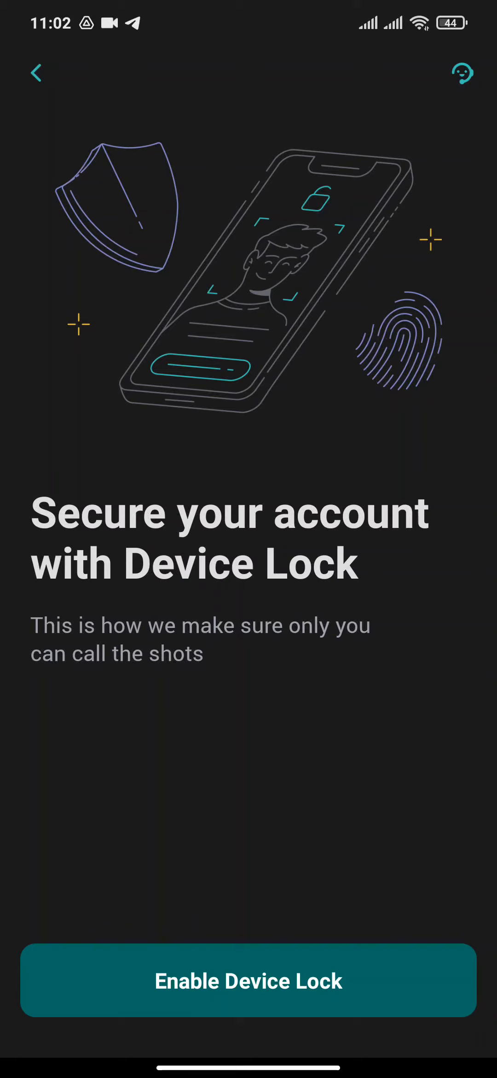
- Enable Device Lock, reach the £0.00 wallet home, and return to the phone's home screen
click(249, 980)
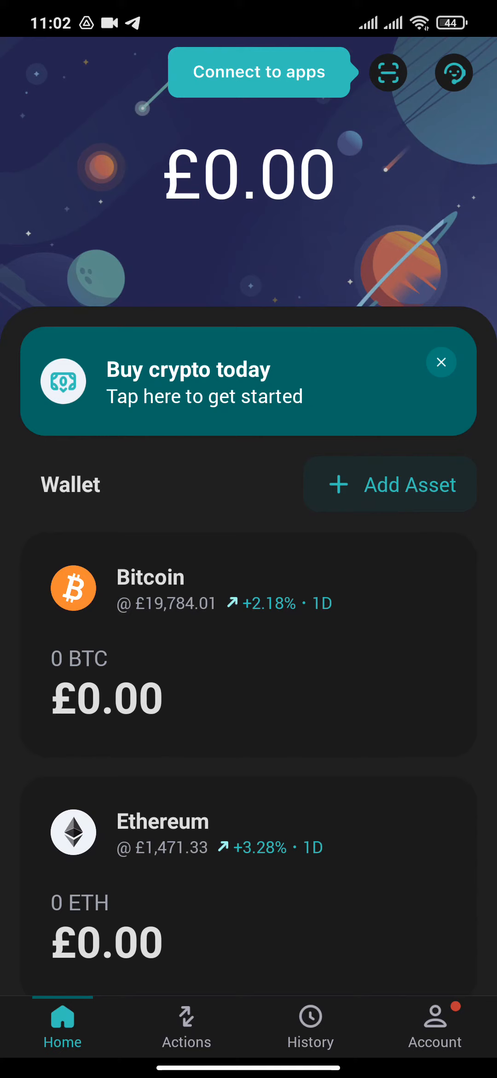
key(home)
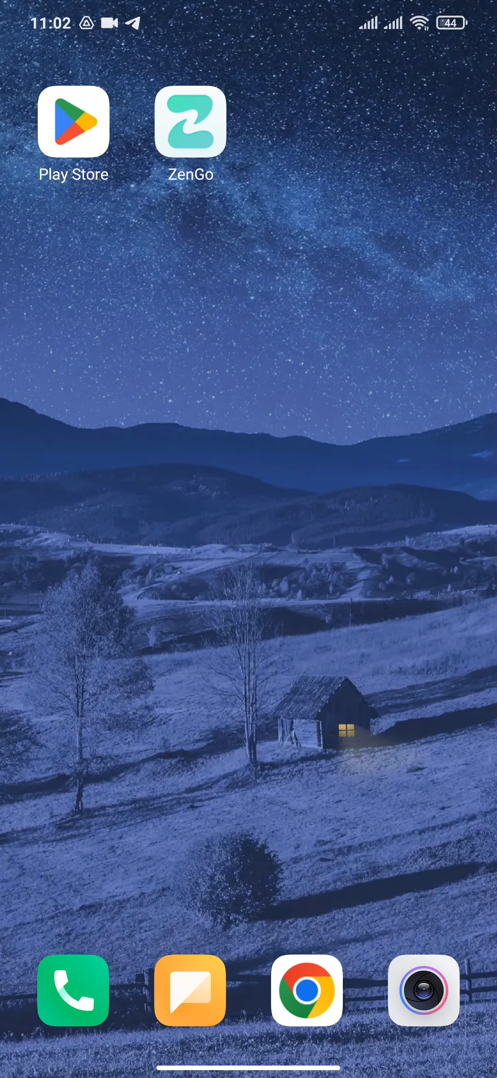